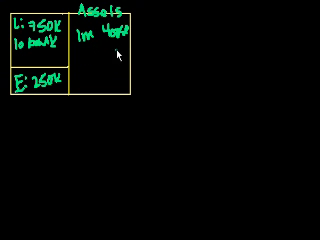
{"action": "mouse_move", "coordinate": [113, 77]}
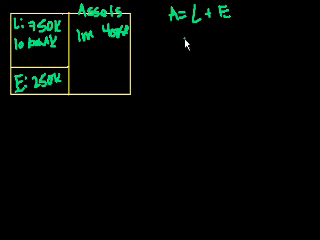
{"action": "type", "text": "A-L"}
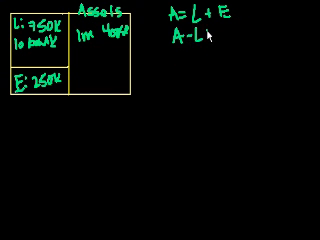
{"action": "type", "text": "= E"}
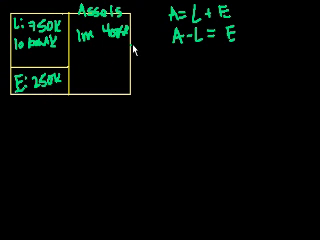
{"action": "mouse_move", "coordinate": [52, 96]}
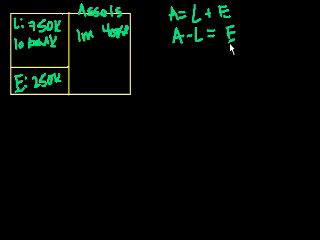
{"action": "mouse_move", "coordinate": [42, 123]}
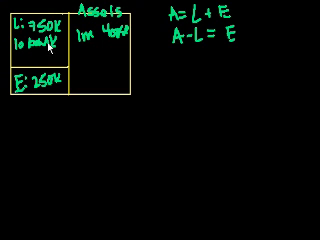
{"action": "mouse_move", "coordinate": [92, 62]}
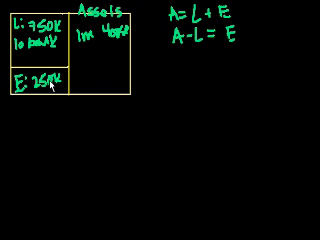
{"action": "mouse_move", "coordinate": [92, 62]}
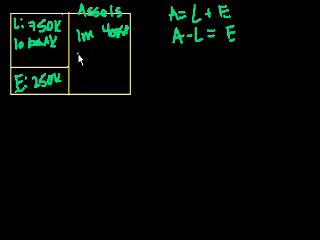
{"action": "mouse_move", "coordinate": [118, 68]}
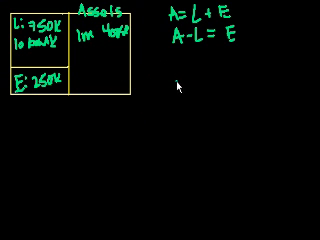
{"action": "mouse_move", "coordinate": [167, 88]}
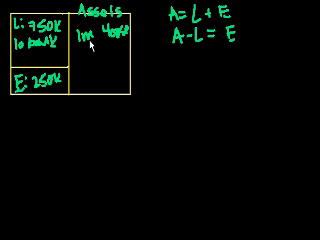
{"action": "mouse_move", "coordinate": [92, 62]}
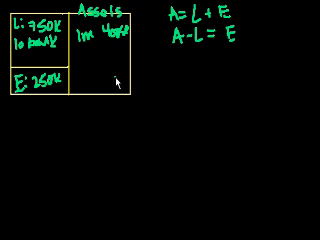
{"action": "mouse_move", "coordinate": [94, 52]}
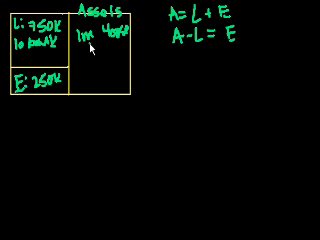
{"action": "mouse_move", "coordinate": [108, 112]}
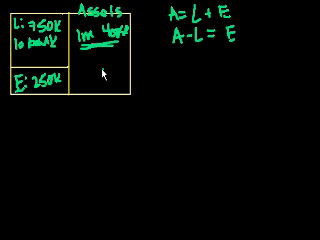
{"action": "mouse_move", "coordinate": [95, 72]}
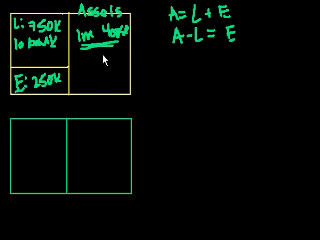
{"action": "mouse_move", "coordinate": [115, 62]}
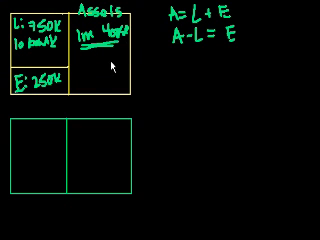
{"action": "mouse_move", "coordinate": [95, 62]}
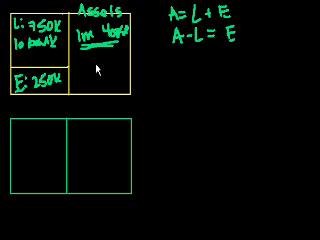
{"action": "mouse_move", "coordinate": [78, 160]}
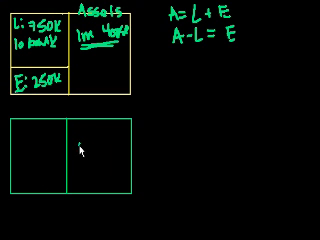
{"action": "type", "text": "800k"}
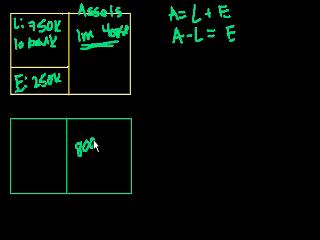
{"action": "type", "text": "Hm"}
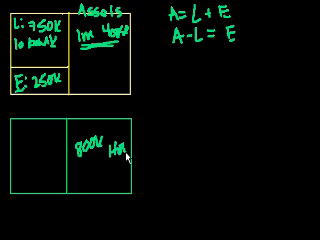
{"action": "type", "text": "House"}
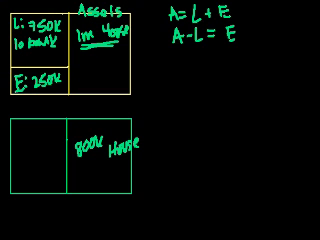
{"action": "mouse_move", "coordinate": [68, 157]}
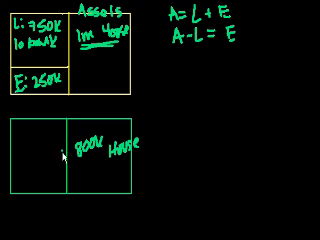
{"action": "mouse_move", "coordinate": [66, 153]}
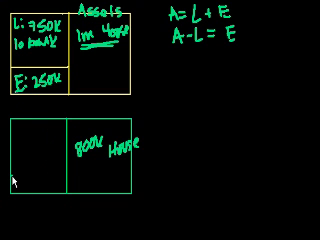
{"action": "mouse_move", "coordinate": [12, 184]}
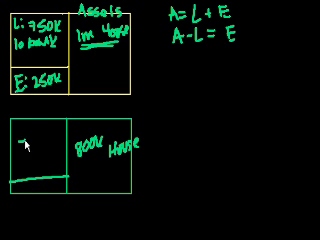
{"action": "type", "text": "750K"}
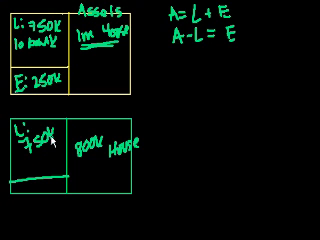
{"action": "type", "text": "A:"}
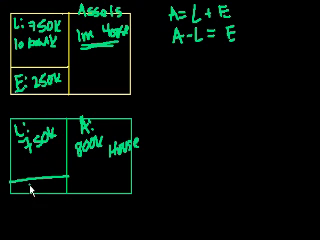
{"action": "type", "text": "80K"}
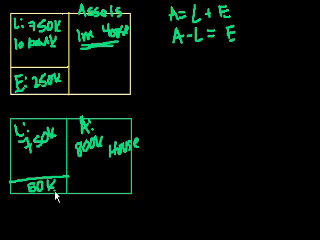
{"action": "mouse_move", "coordinate": [35, 202]}
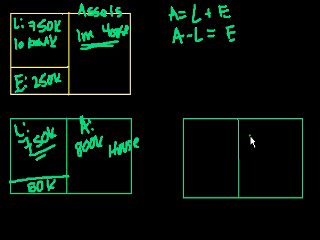
{"action": "type", "text": "1.5"}
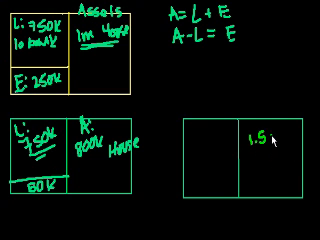
{"action": "type", "text": "m"}
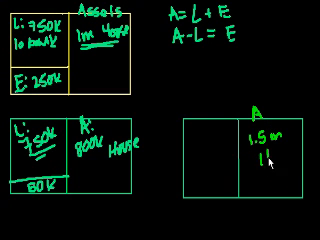
{"action": "type", "text": "House"}
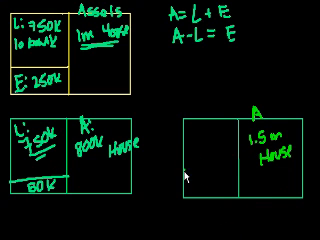
{"action": "mouse_move", "coordinate": [185, 170]}
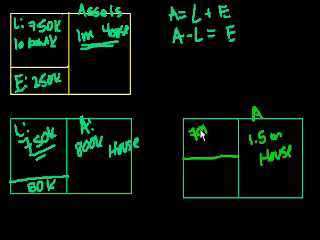
{"action": "type", "text": "750K"}
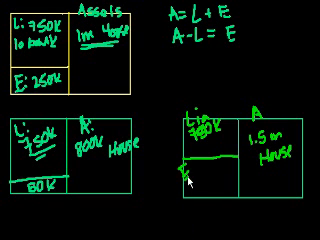
{"action": "type", "text": "80K"}
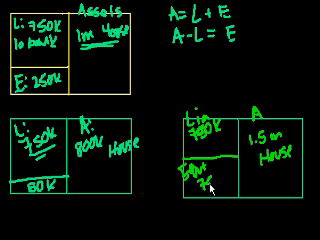
{"action": "type", "text": "75K"}
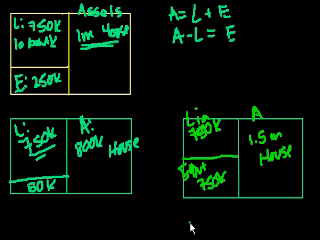